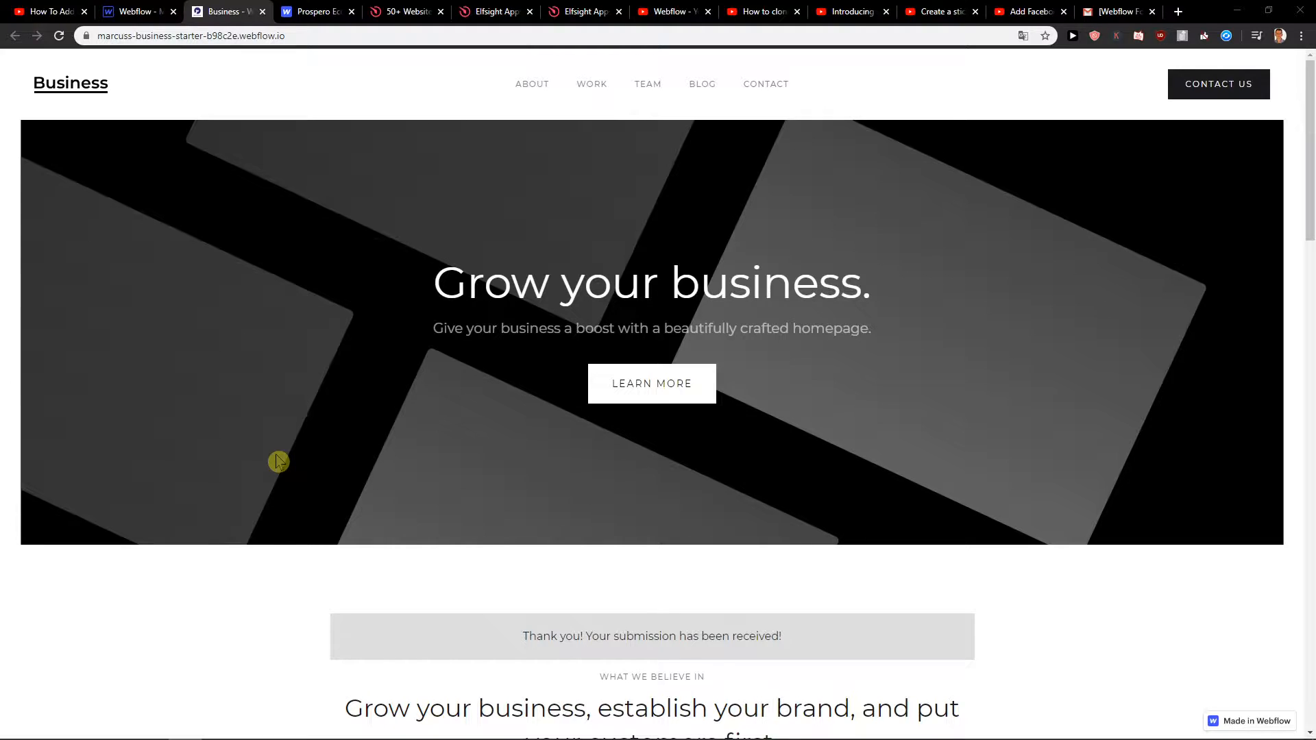
mouse_move(438, 420)
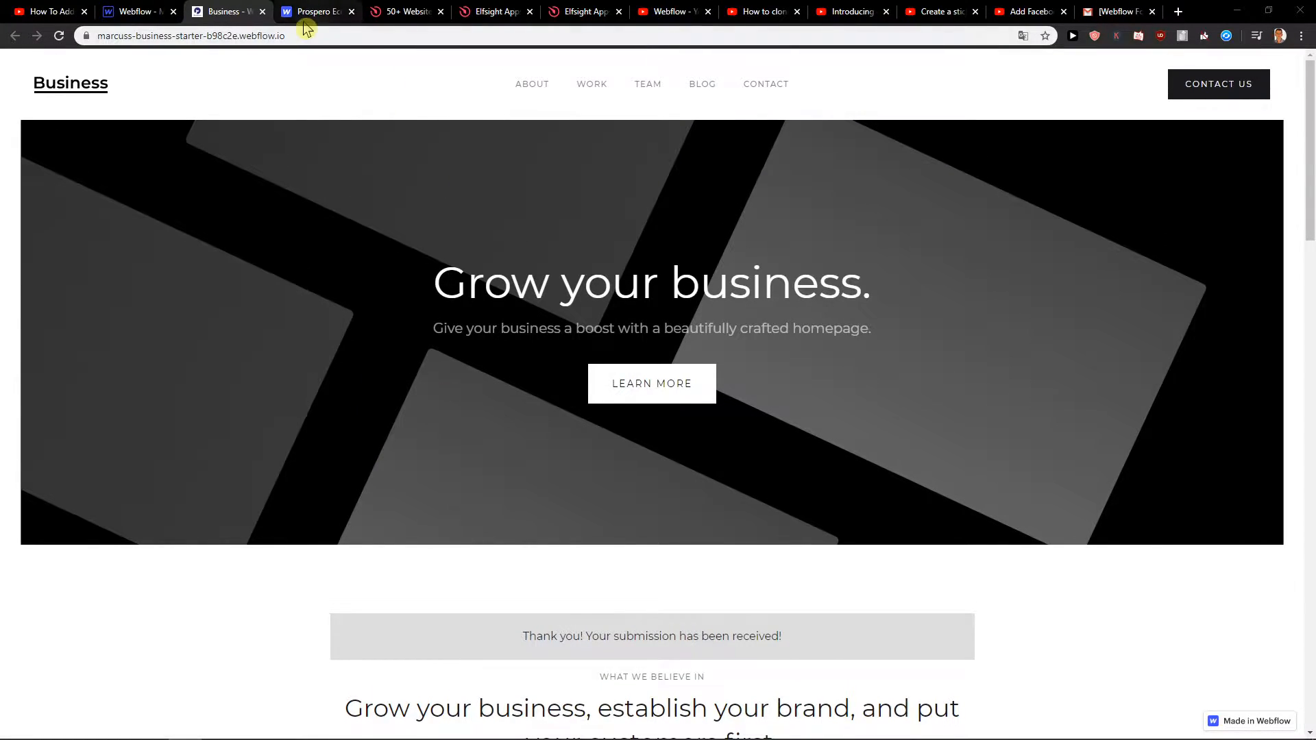
- Open Business Starter's Integrations settings and select the empty Google Analytics Tracking ID field
left_click(1176, 11)
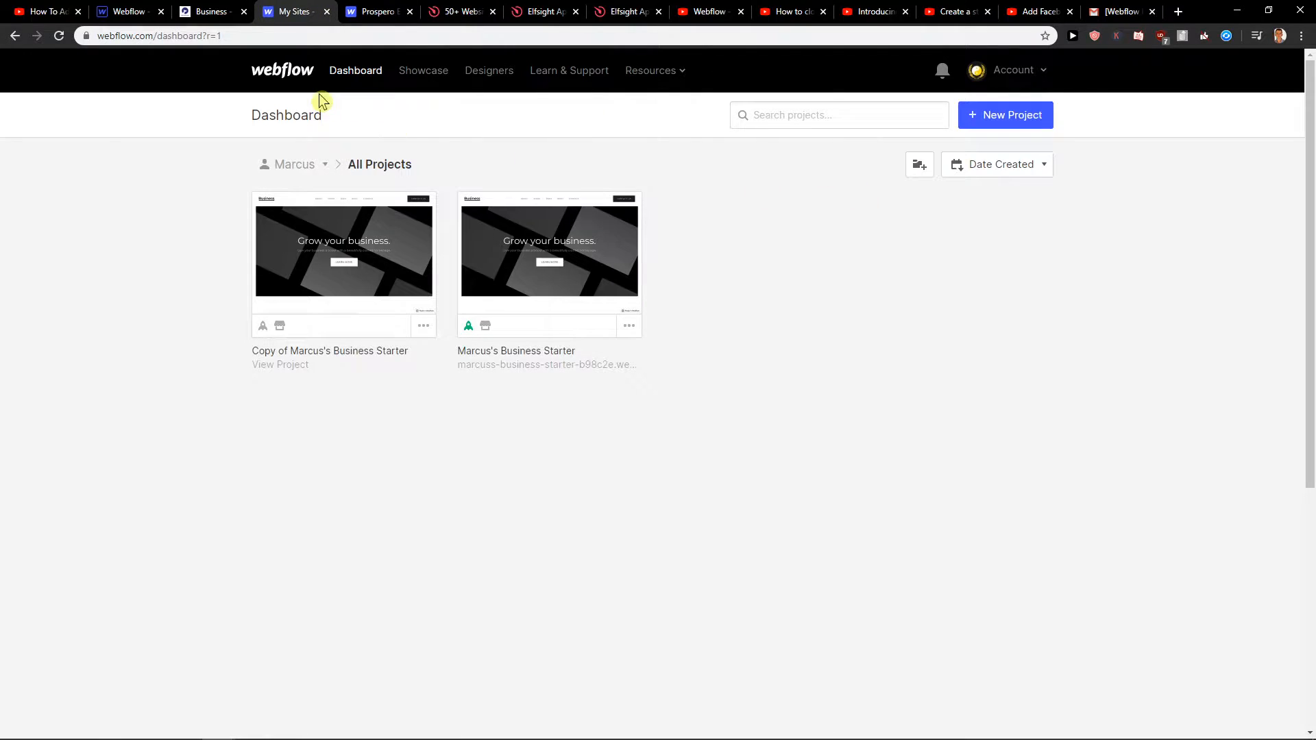
mouse_move(625, 344)
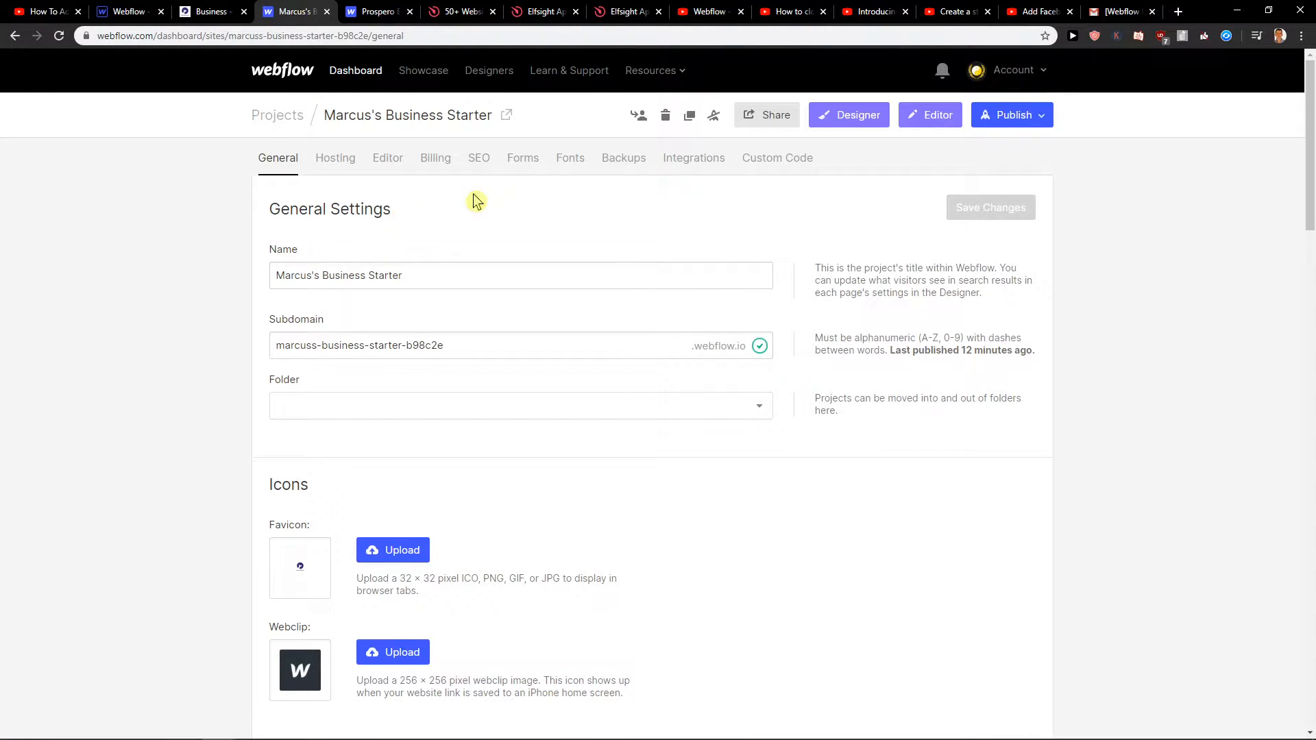
mouse_move(693, 158)
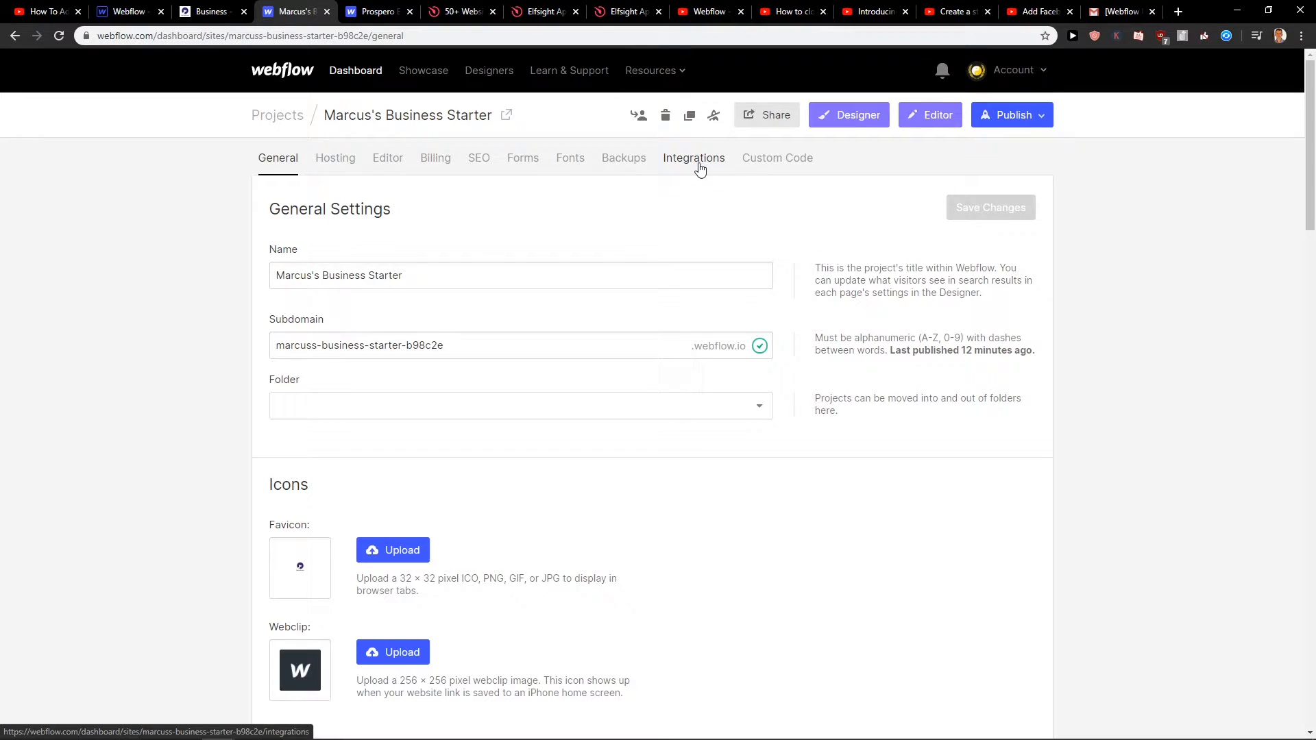
left_click(694, 158)
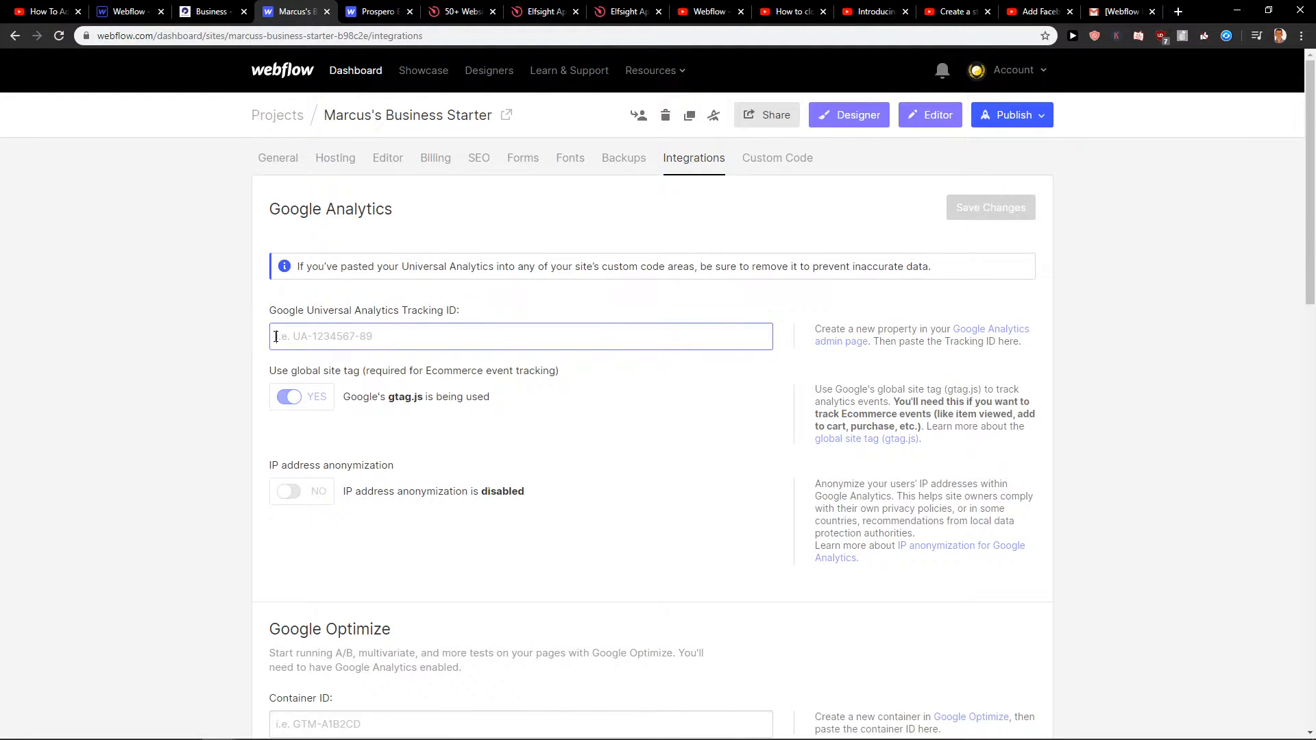
double_click(364, 310)
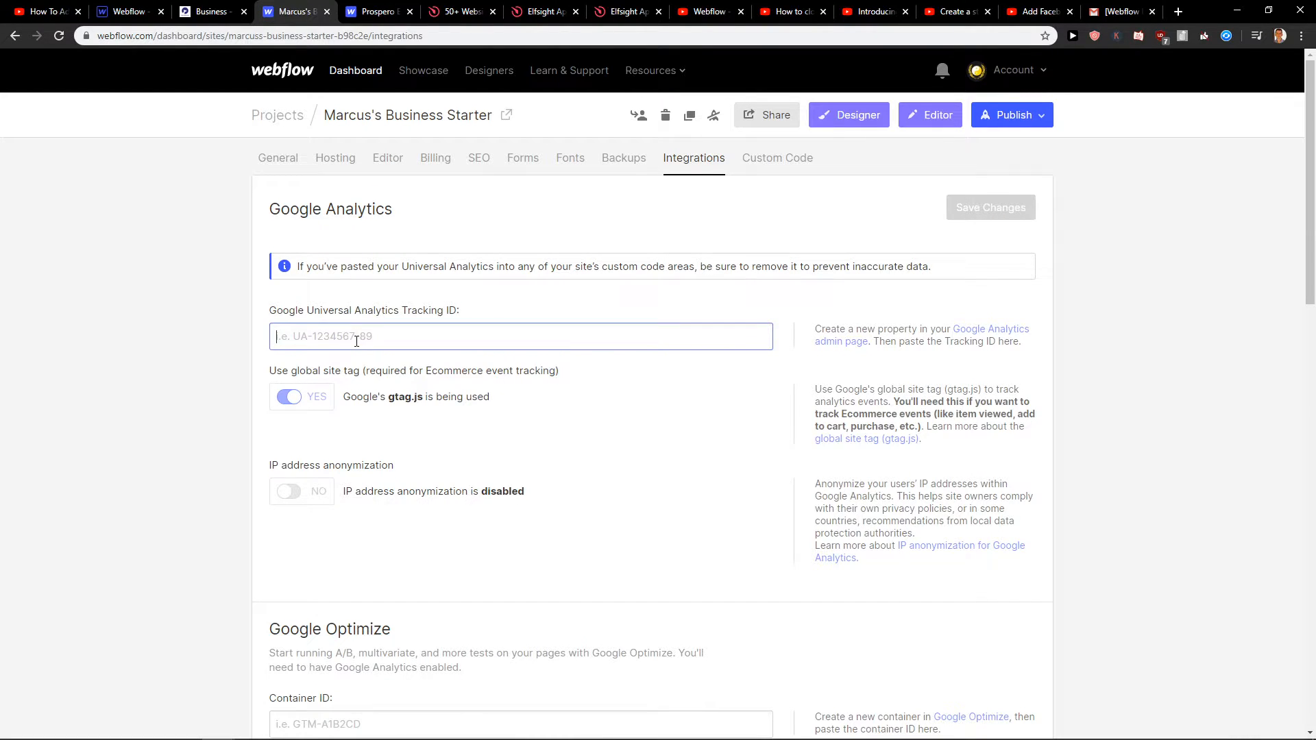
- Search 'google analytics' in a new Chrome tab and open the Google Analytics result
left_click(1177, 11)
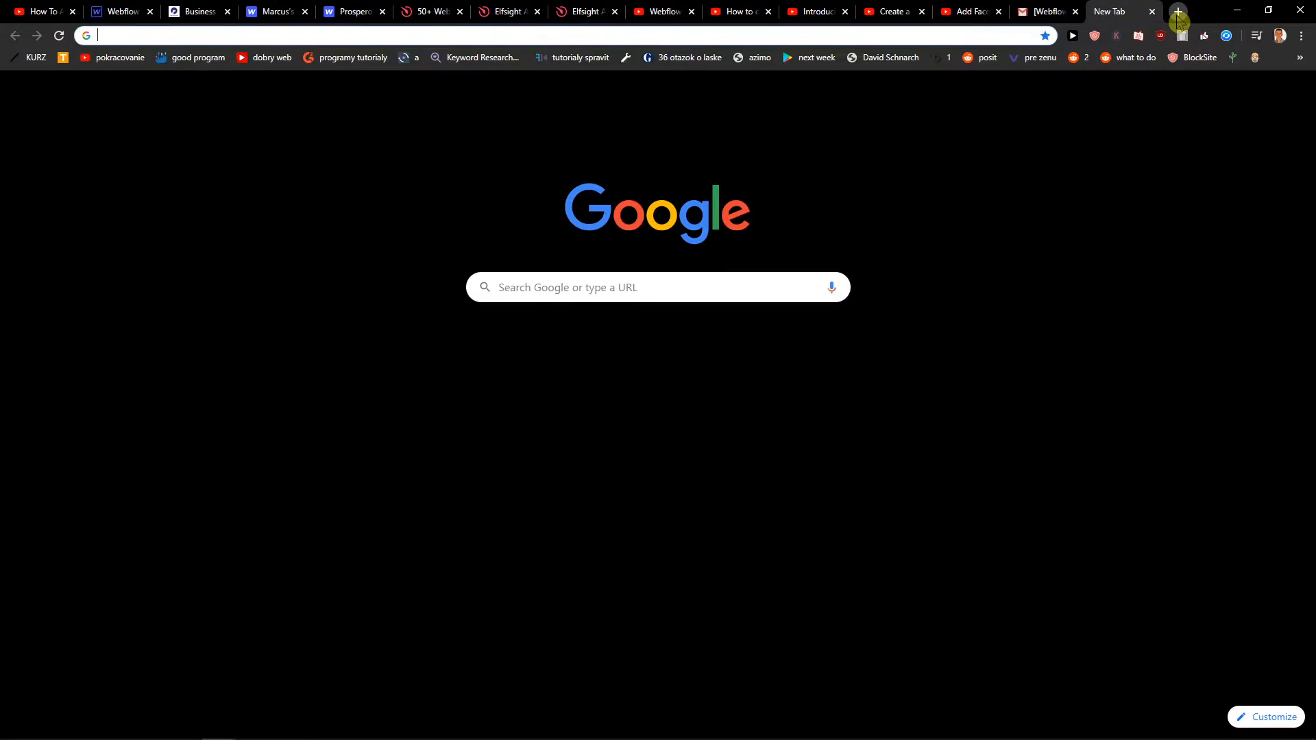
type("google analytics")
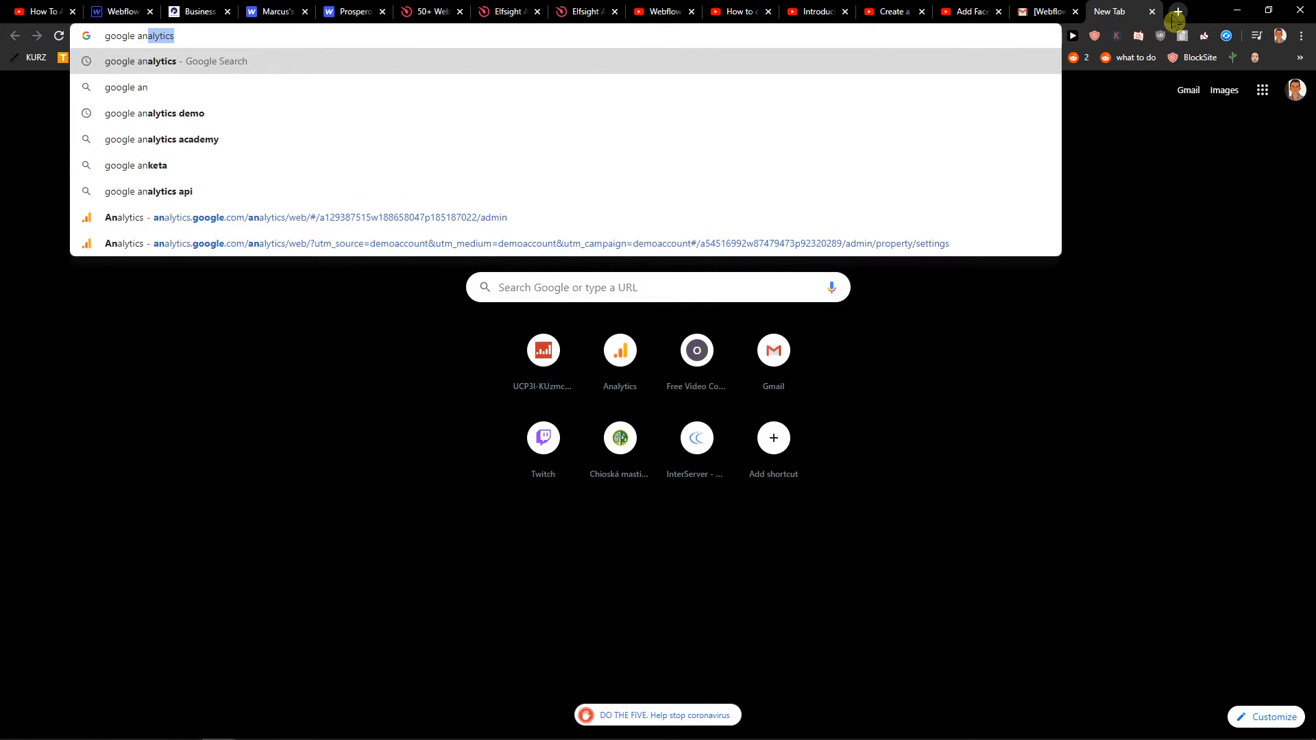
key("Return")
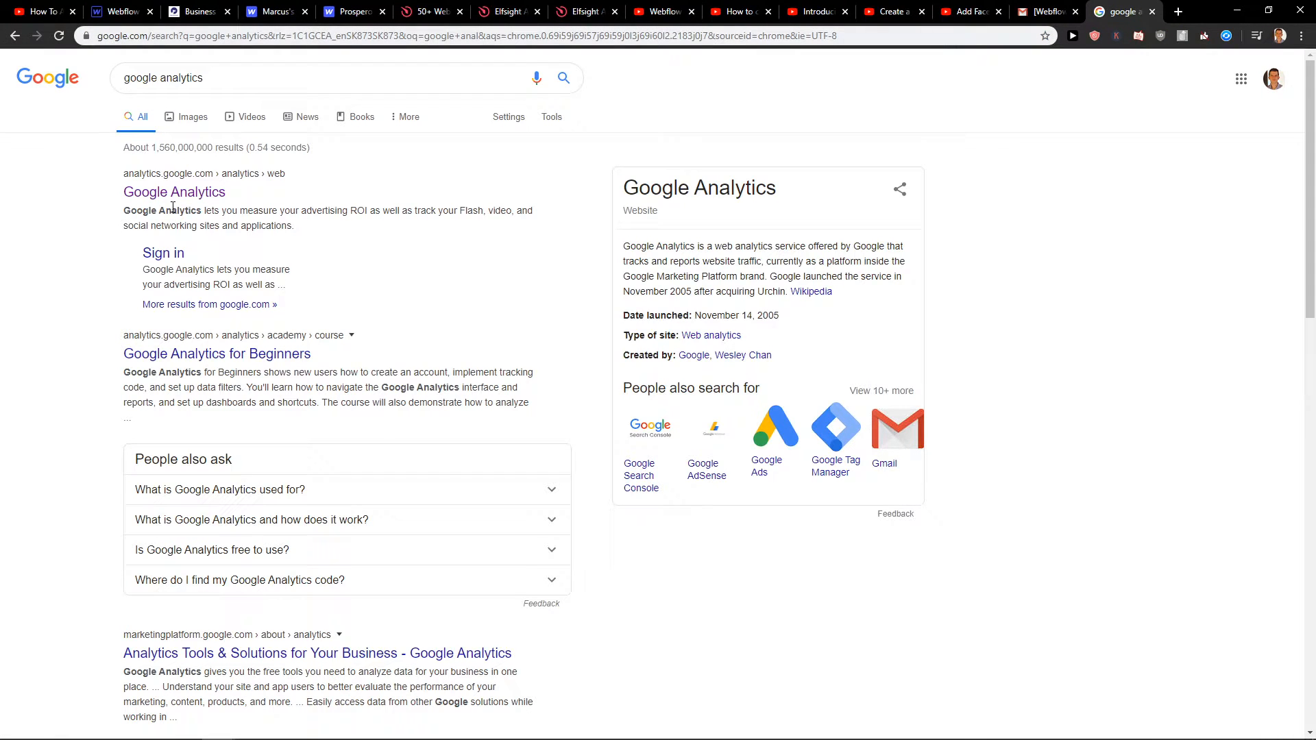
left_click(174, 191)
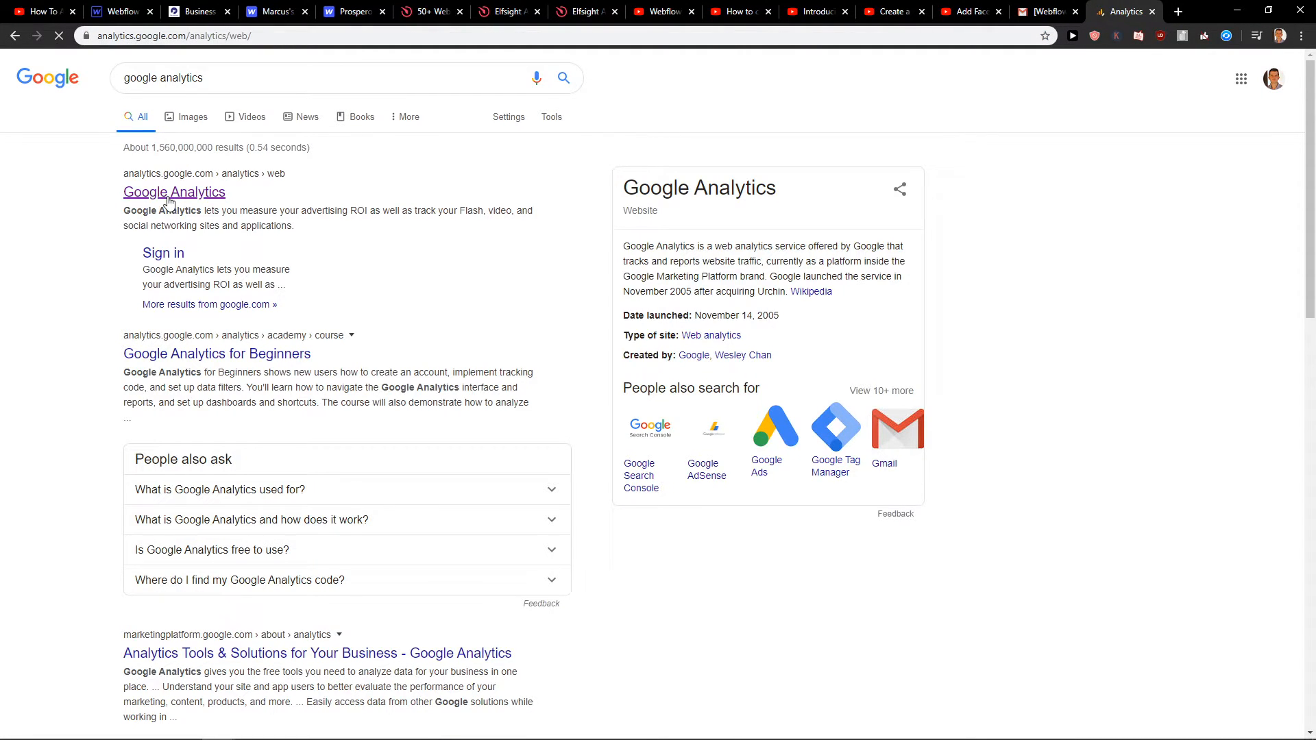
left_click(173, 191)
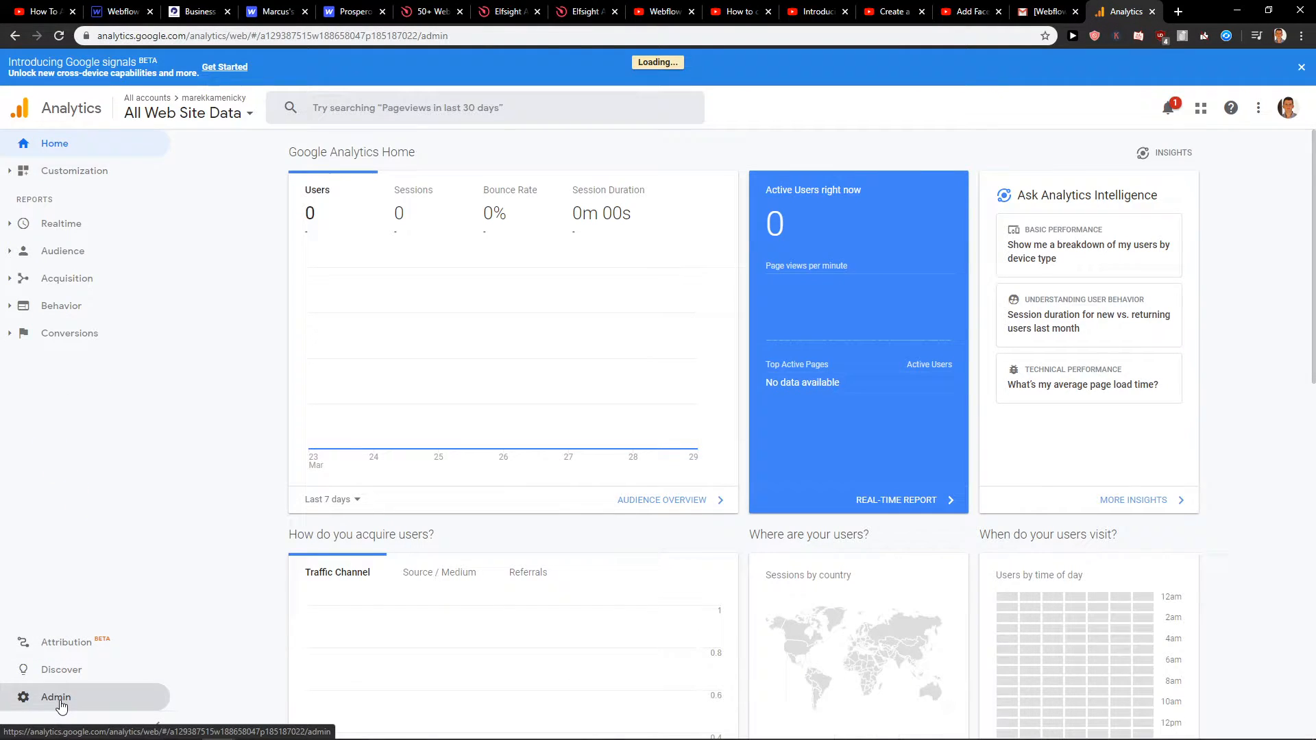
left_click(55, 696)
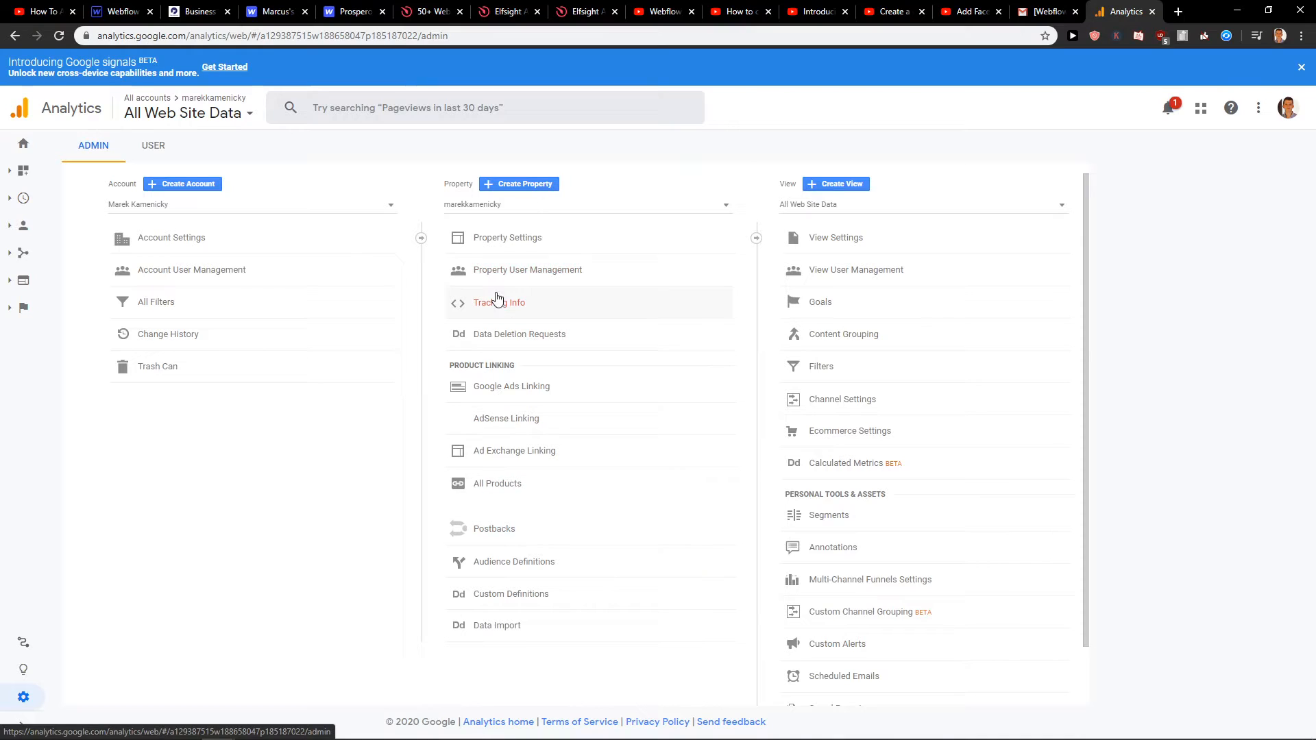
left_click(498, 302)
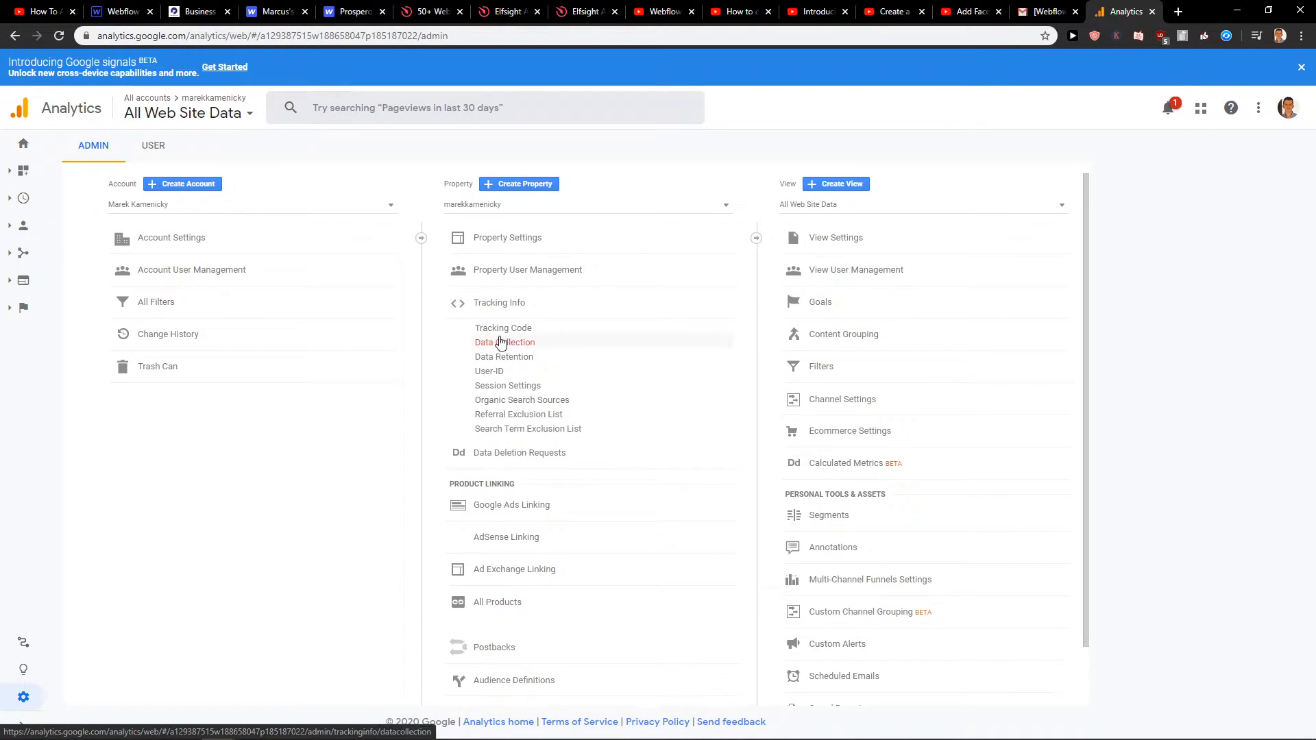
left_click(503, 328)
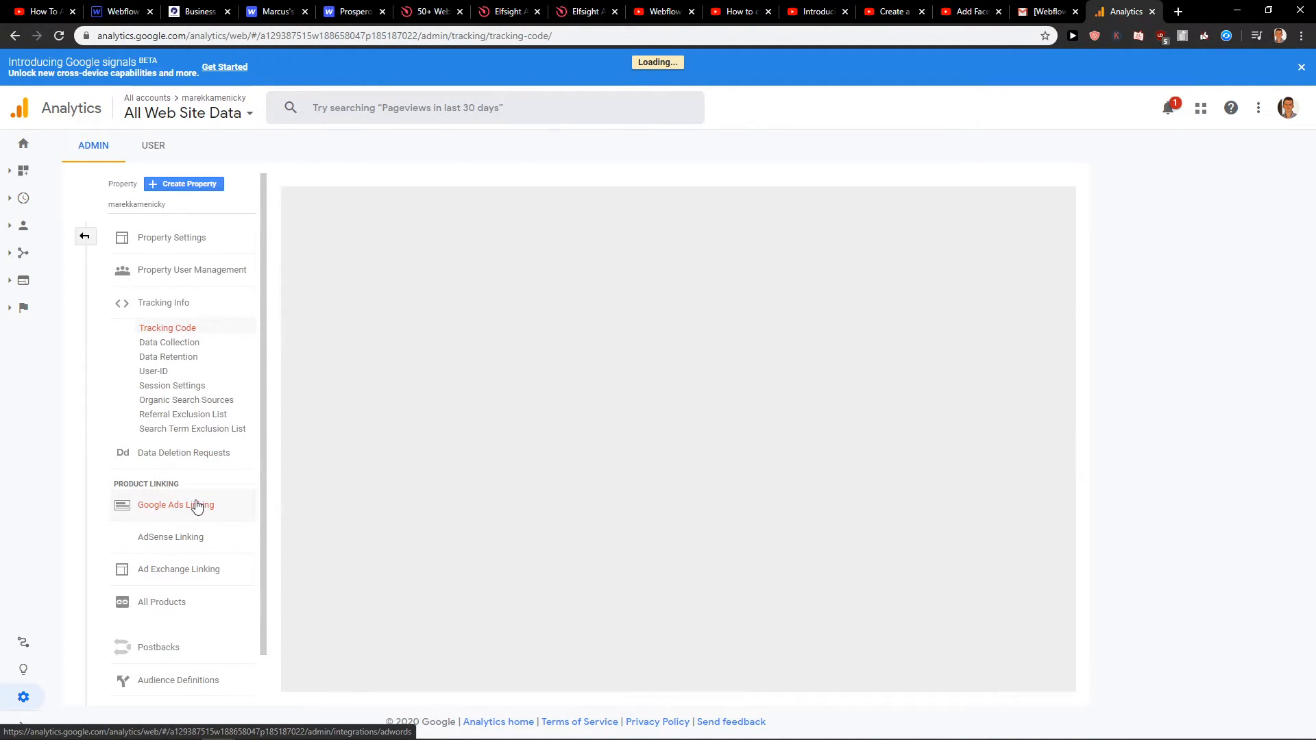
left_click(167, 328)
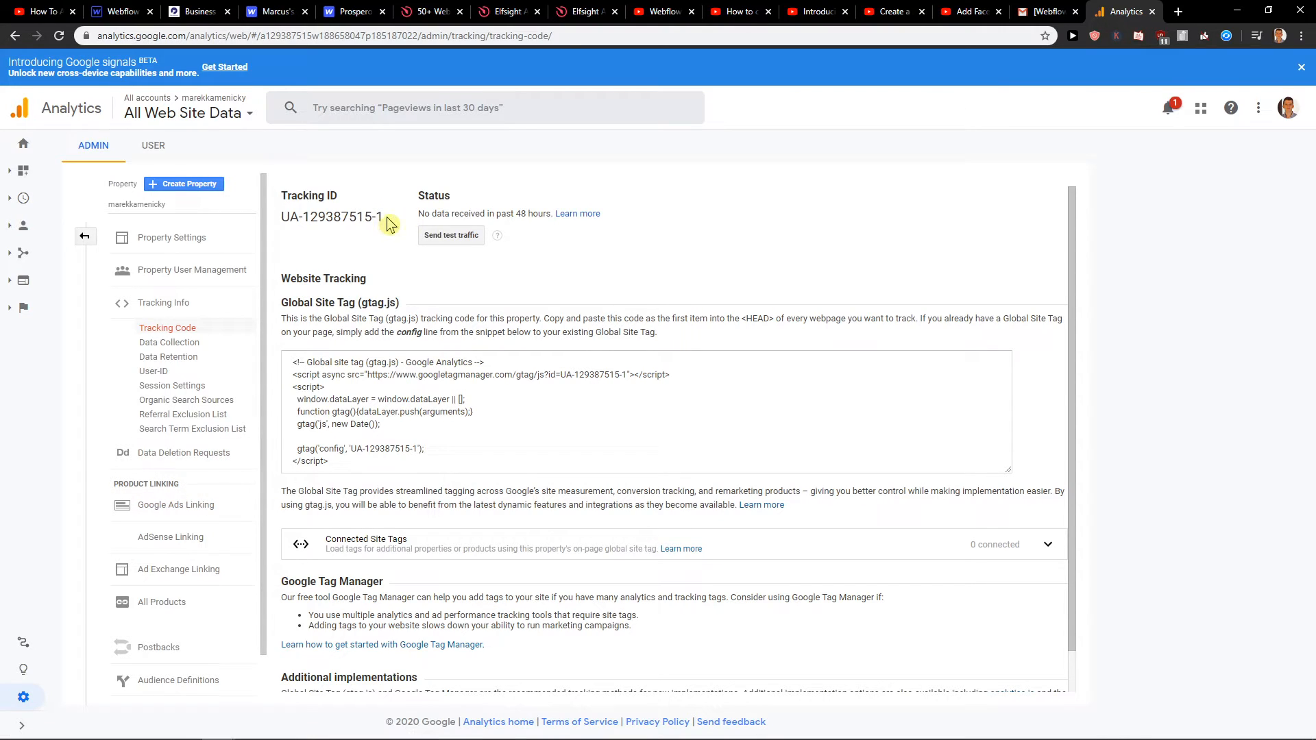
double_click(332, 217)
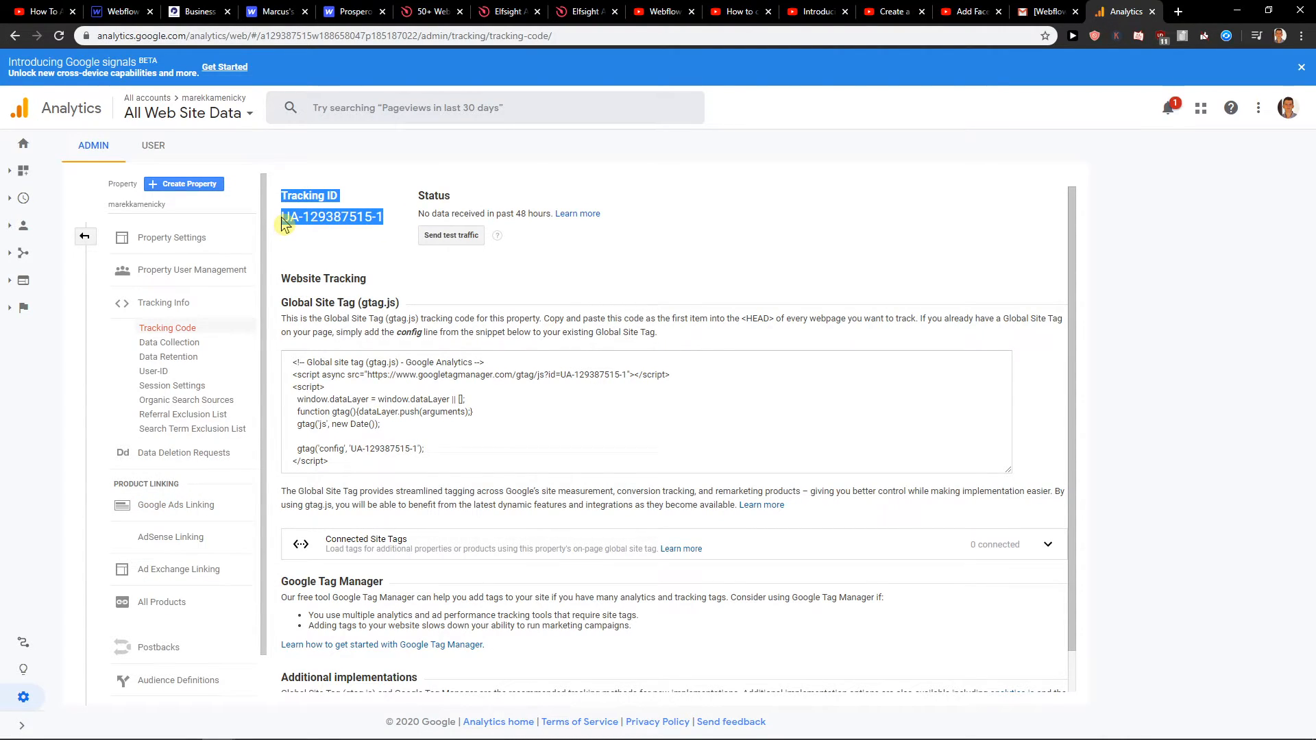
left_click(351, 11)
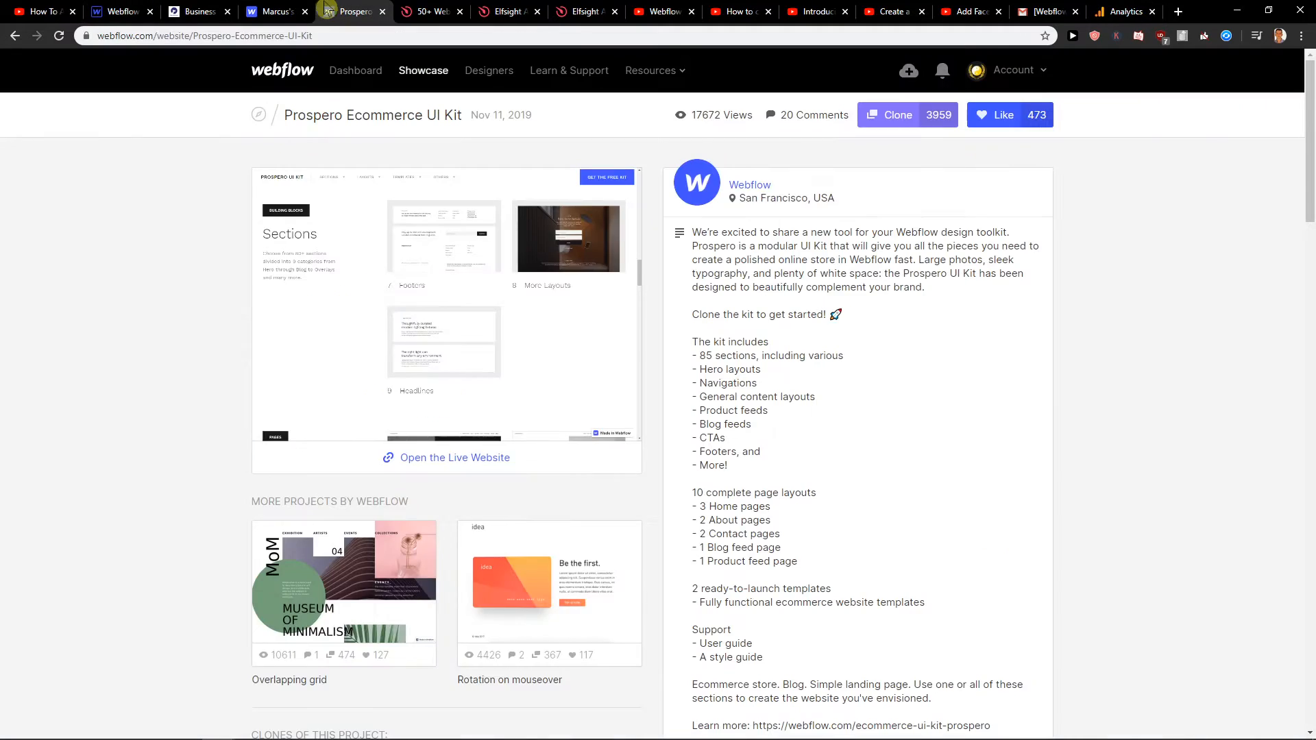
left_click(269, 11)
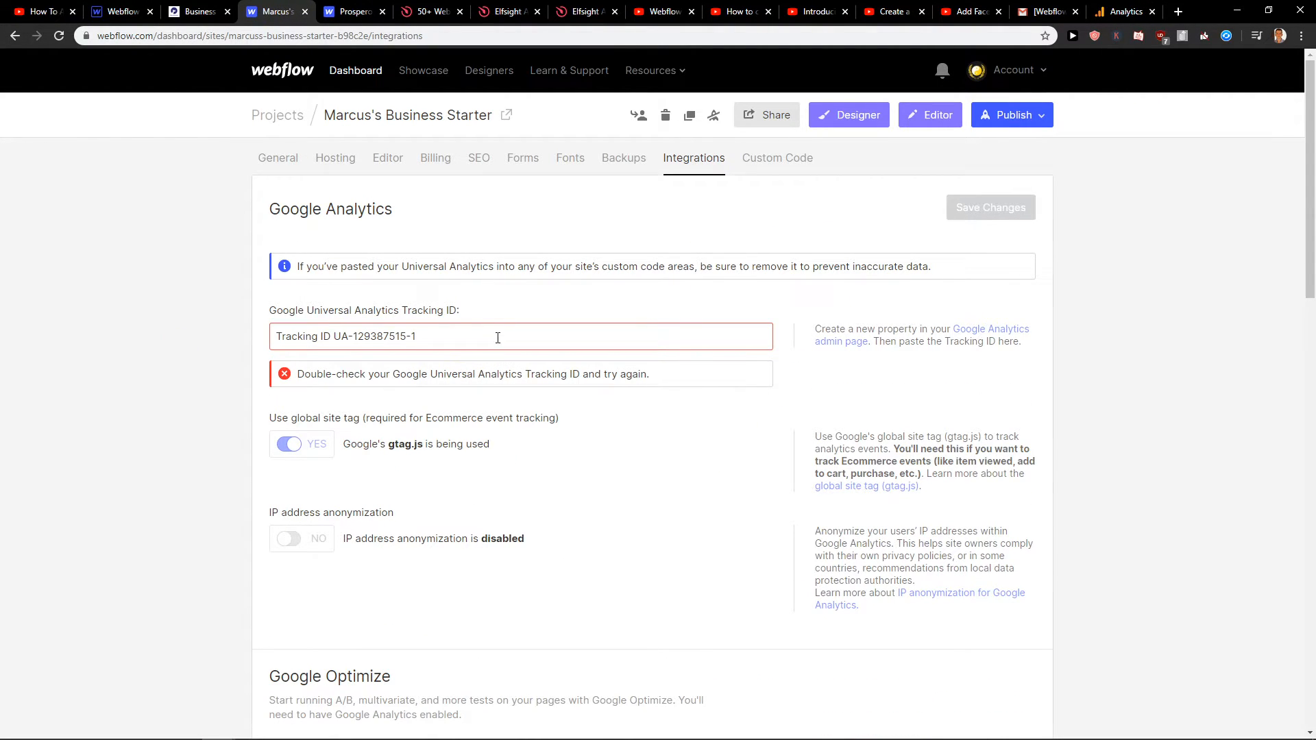
double_click(304, 336)
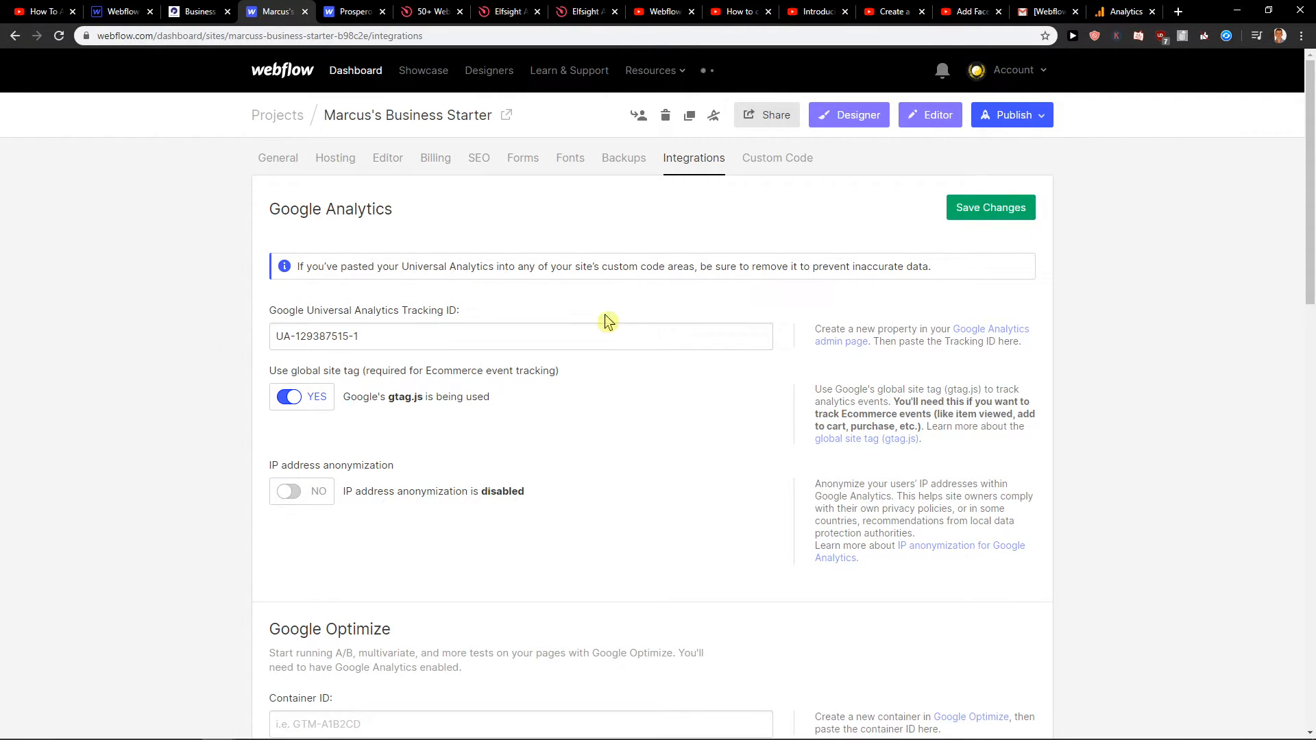
left_click(990, 207)
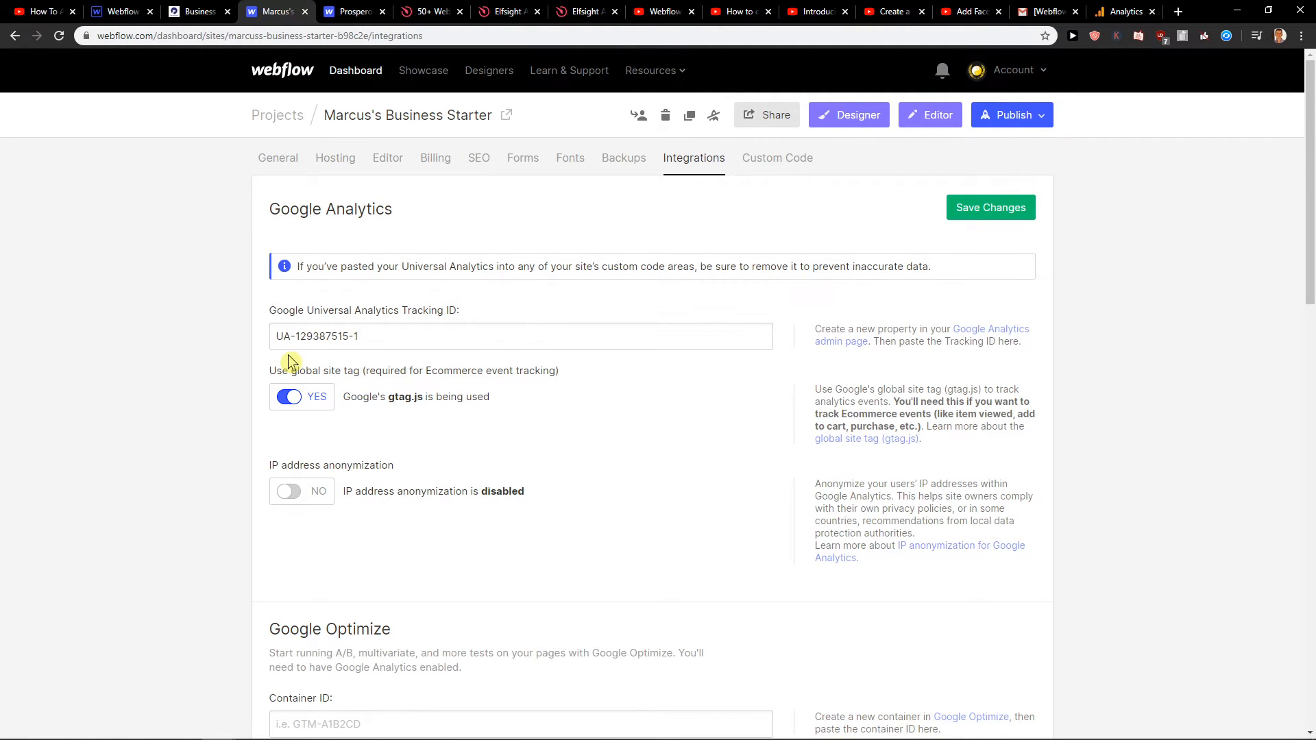
scroll("down", 3)
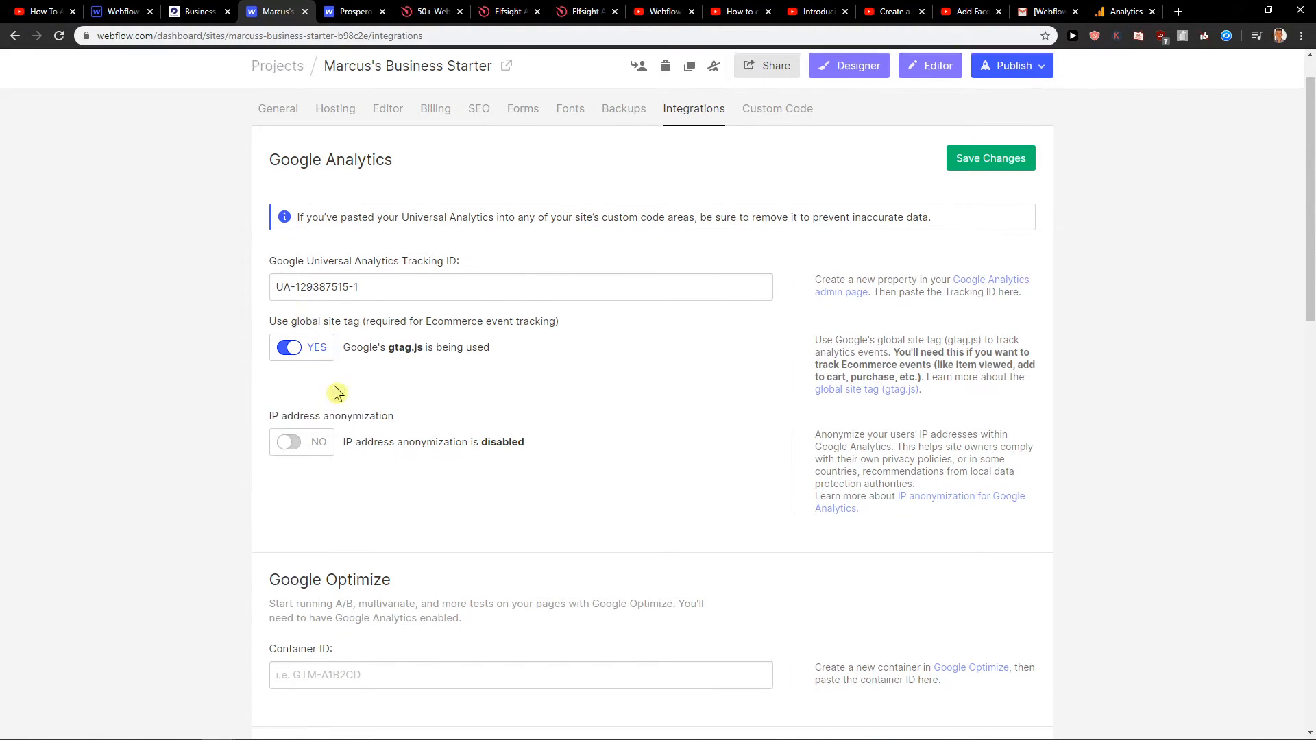
scroll("down", 3)
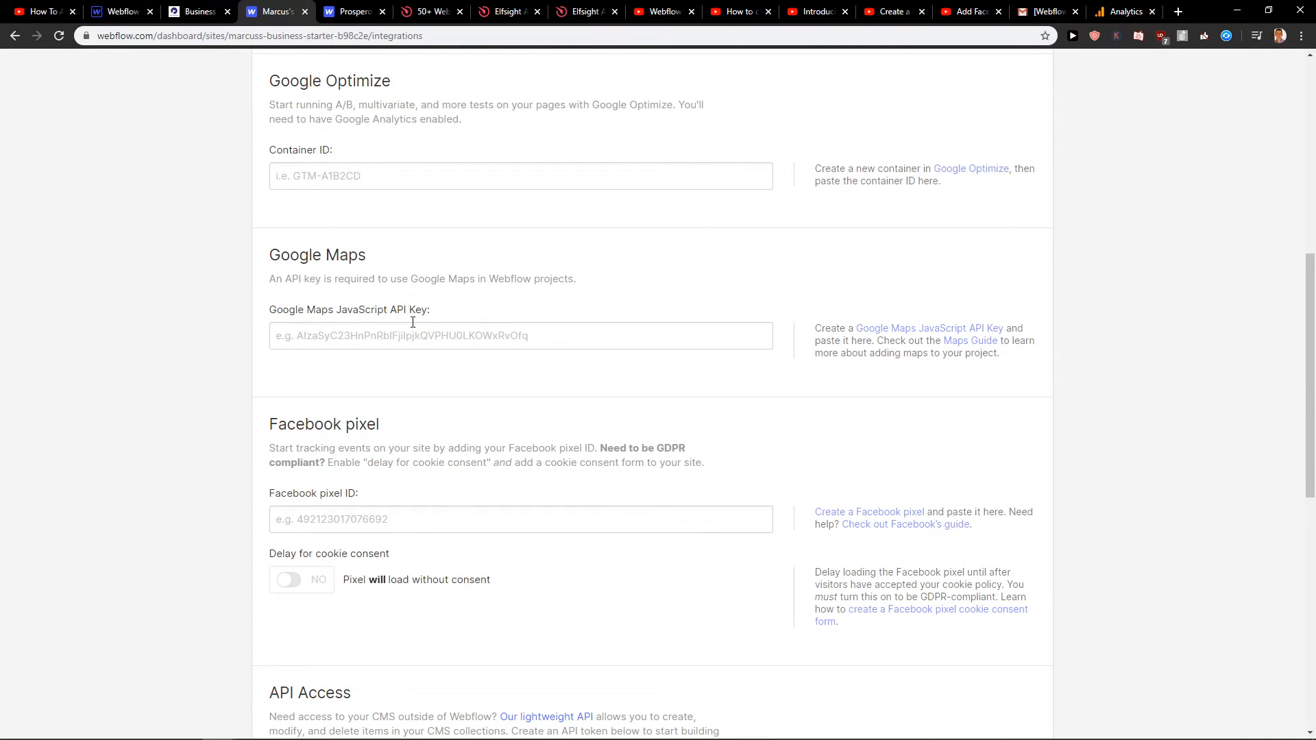
double_click(322, 423)
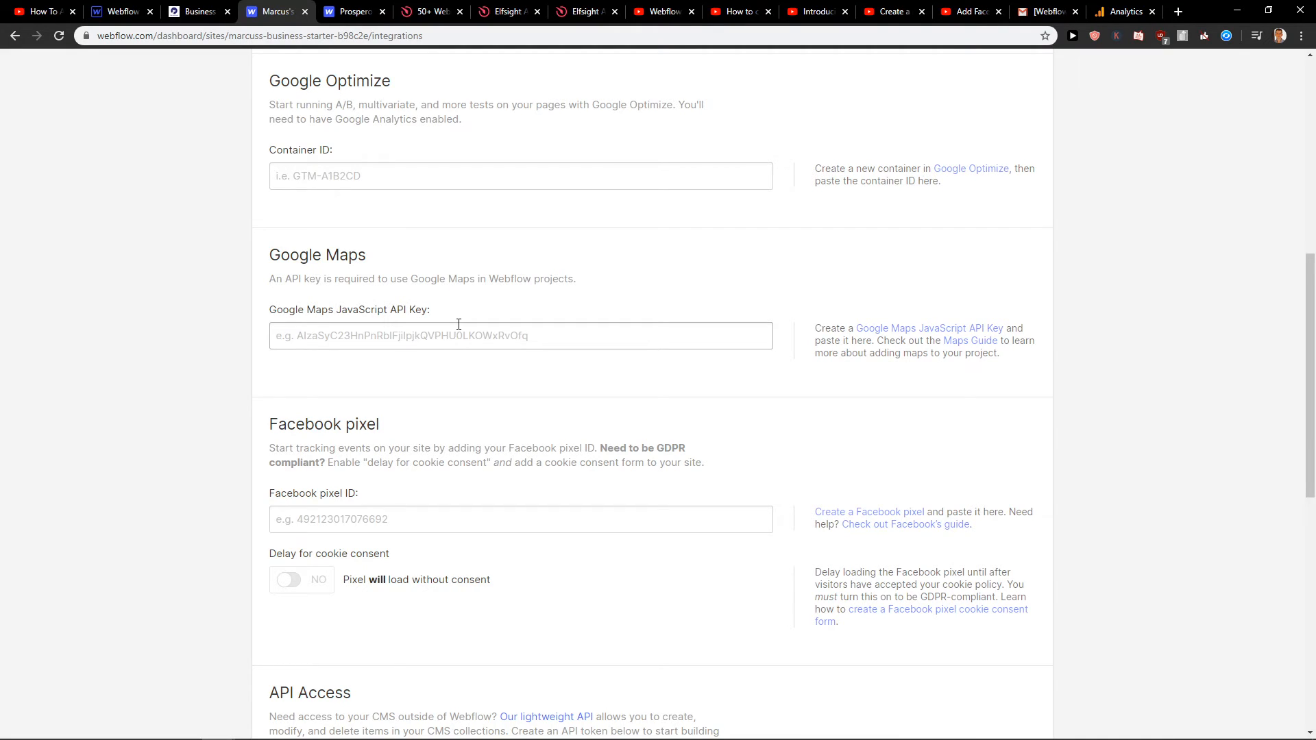
mouse_move(394, 444)
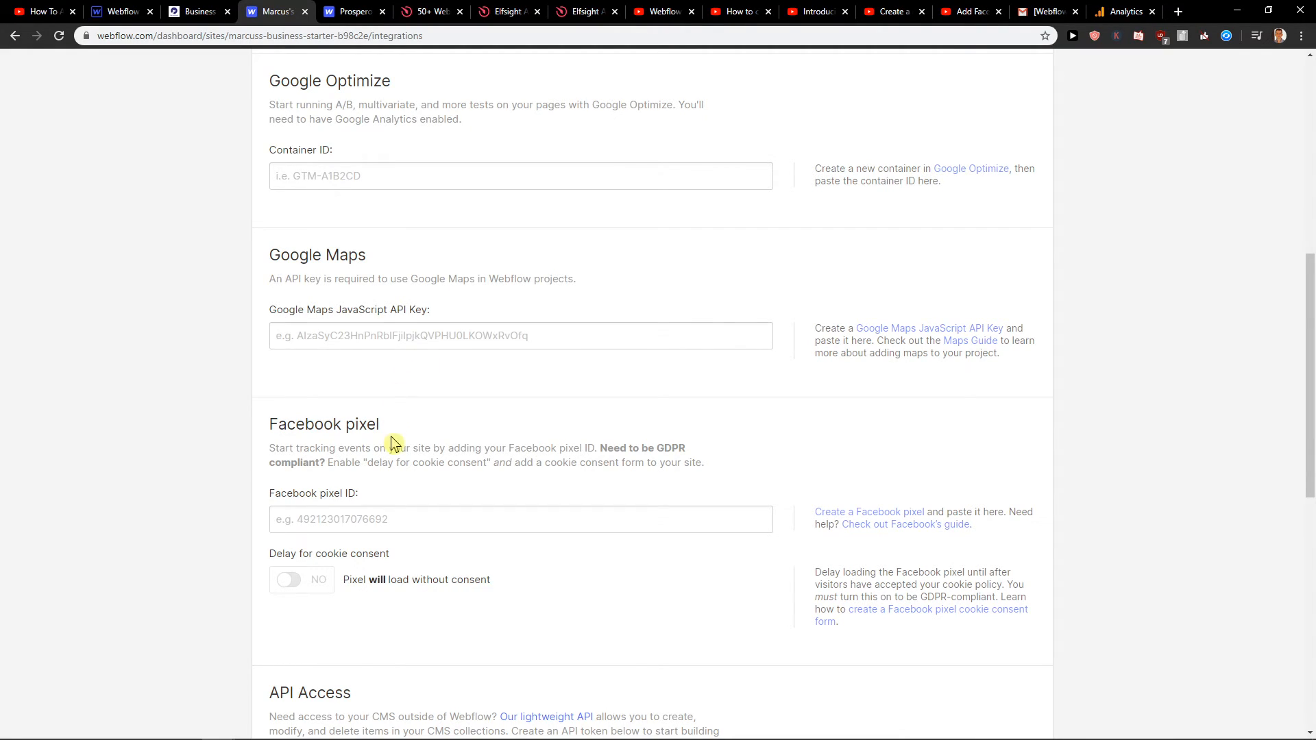
left_click(520, 519)
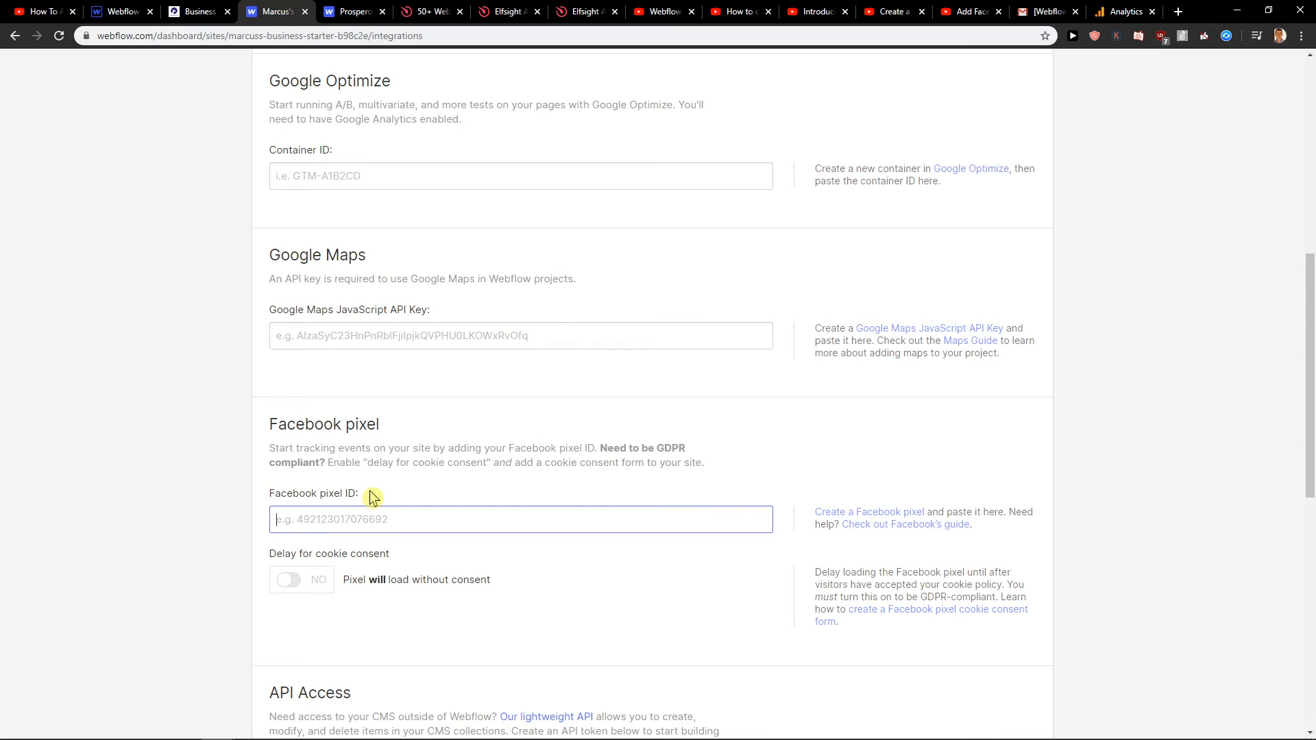
scroll("down", 3)
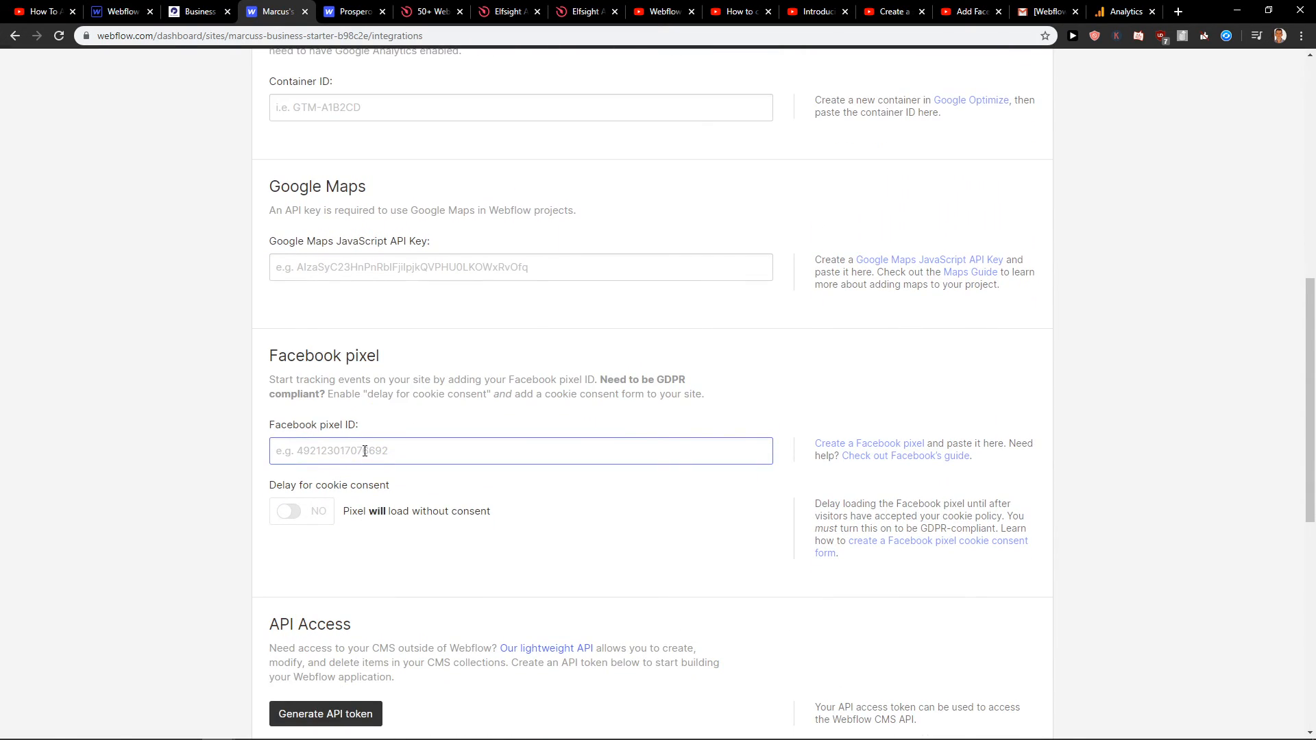
mouse_move(454, 452)
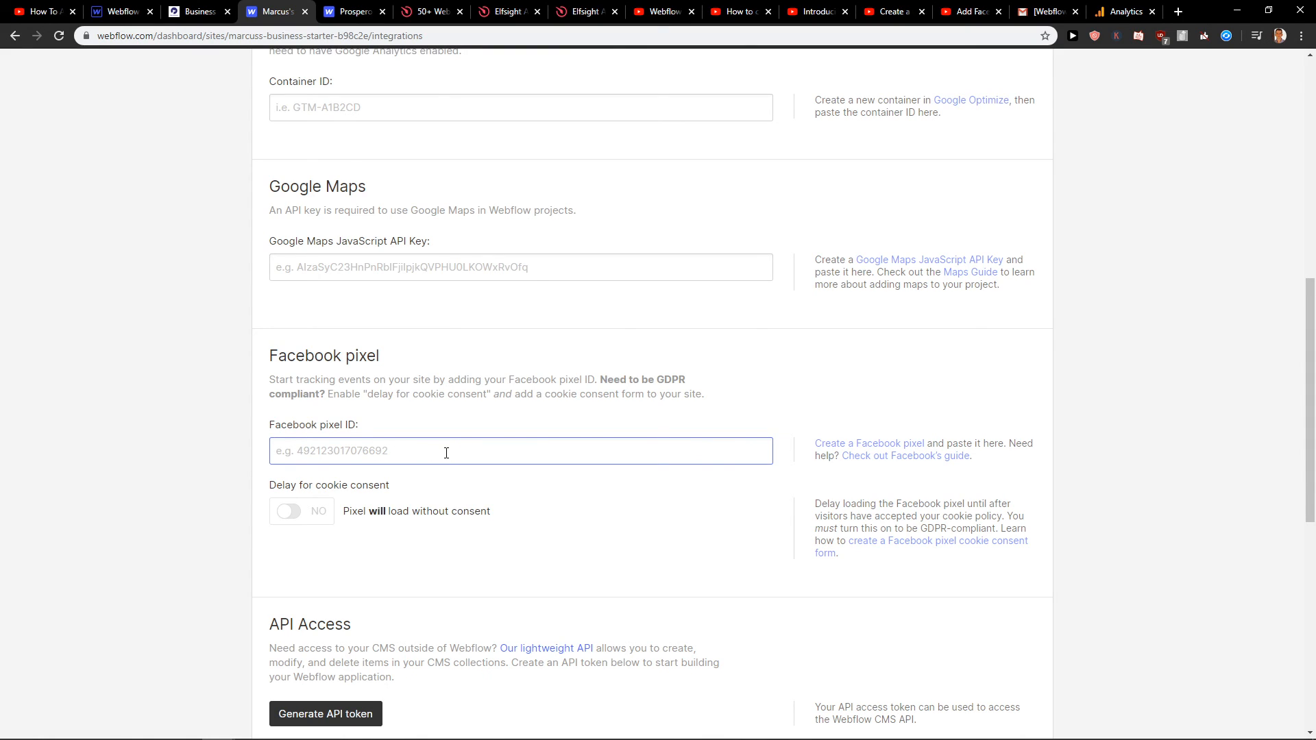
mouse_move(197, 508)
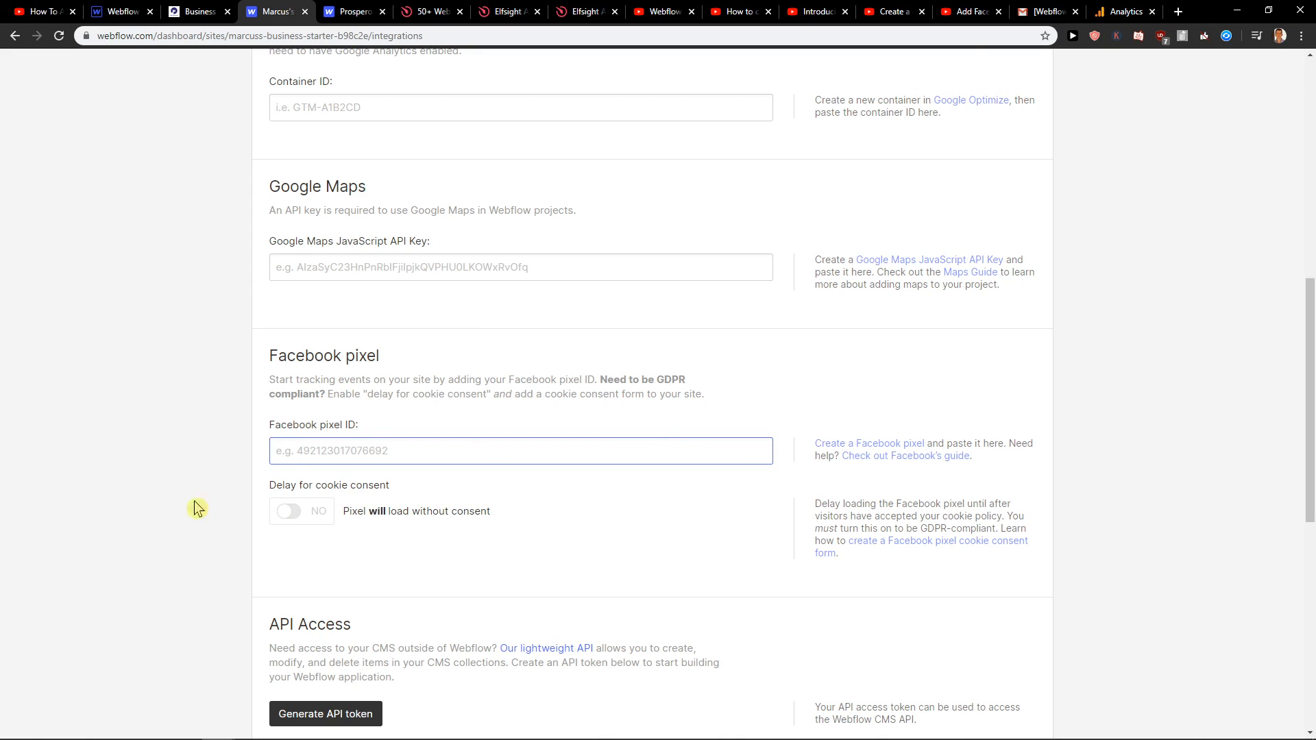